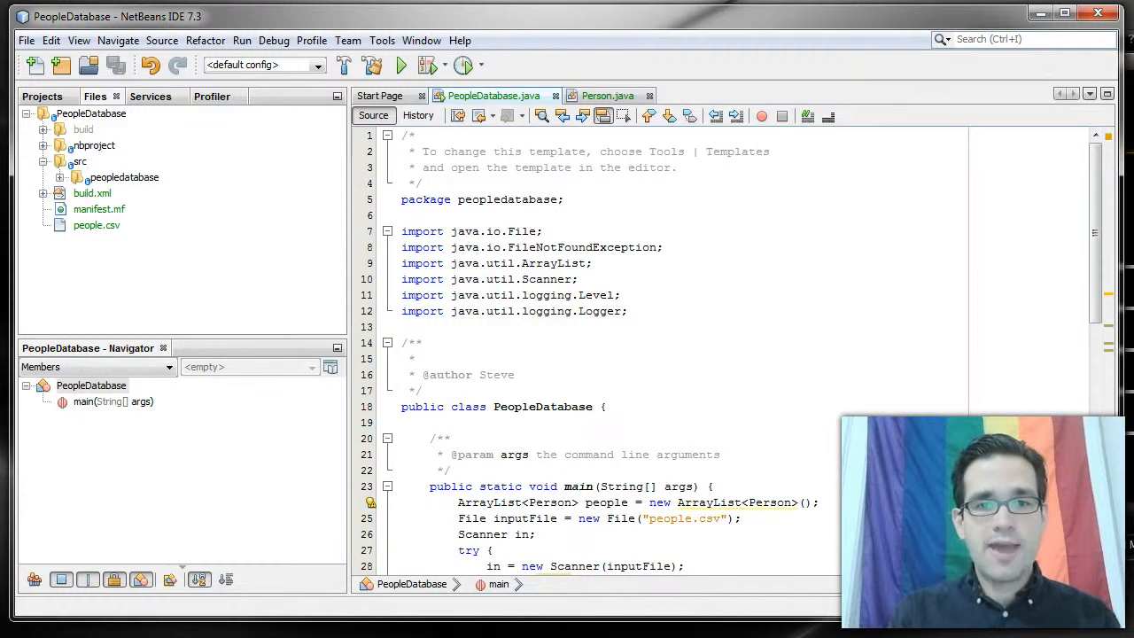
Open people.csv in its own editor tab from the Files view, alongside PeopleDatabase.java and Person.java
left_click(517, 374)
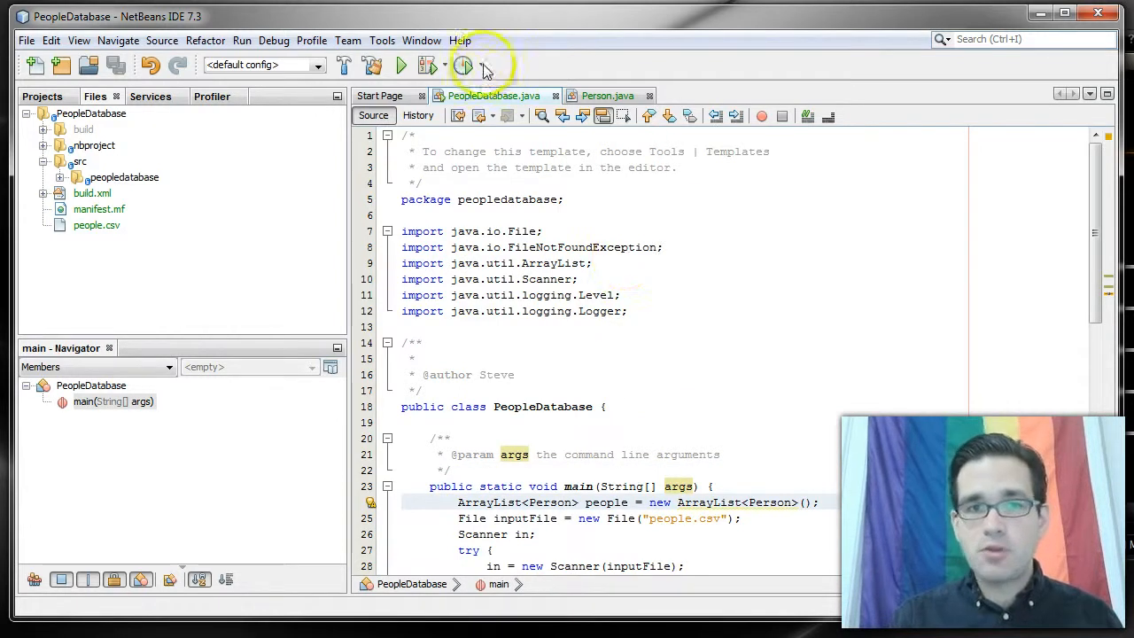
mouse_move(482, 115)
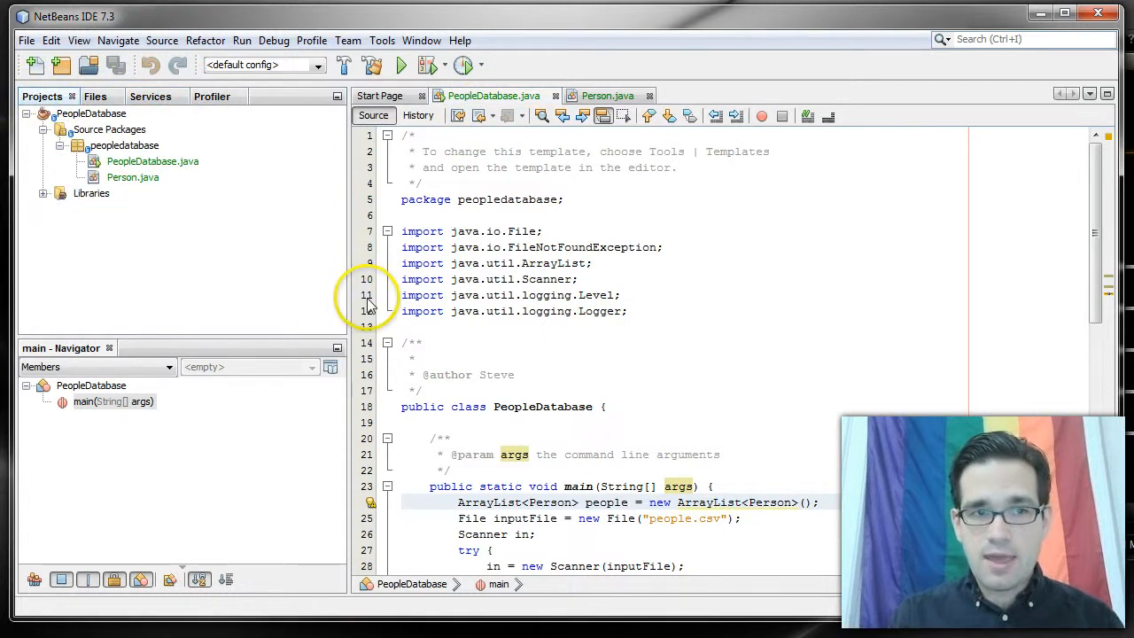
mouse_move(301, 269)
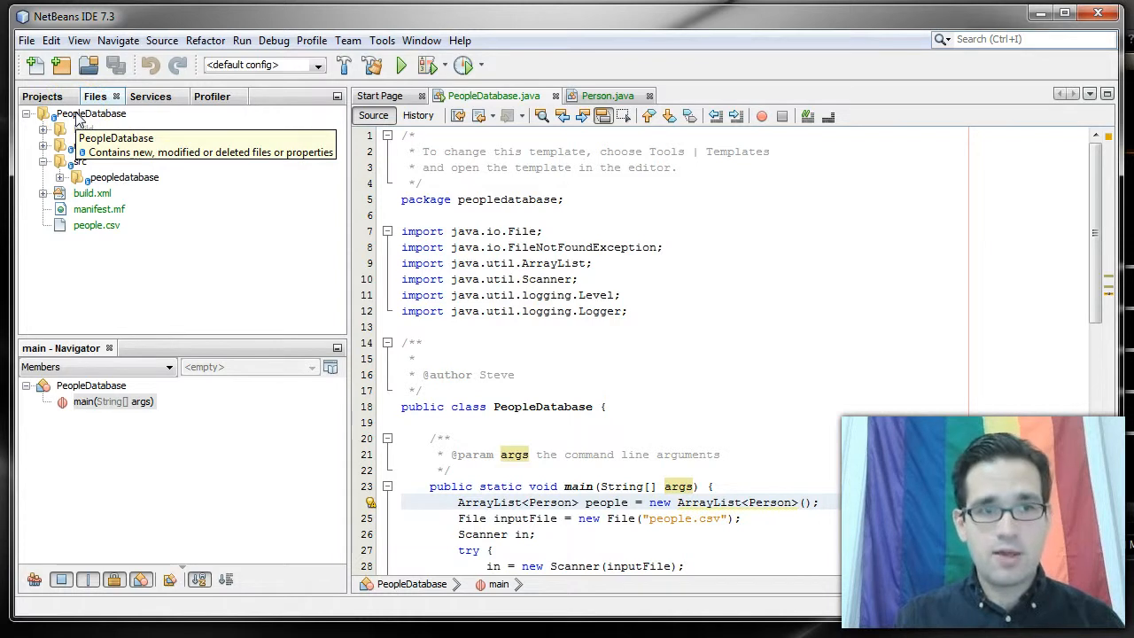
left_click(42, 96)
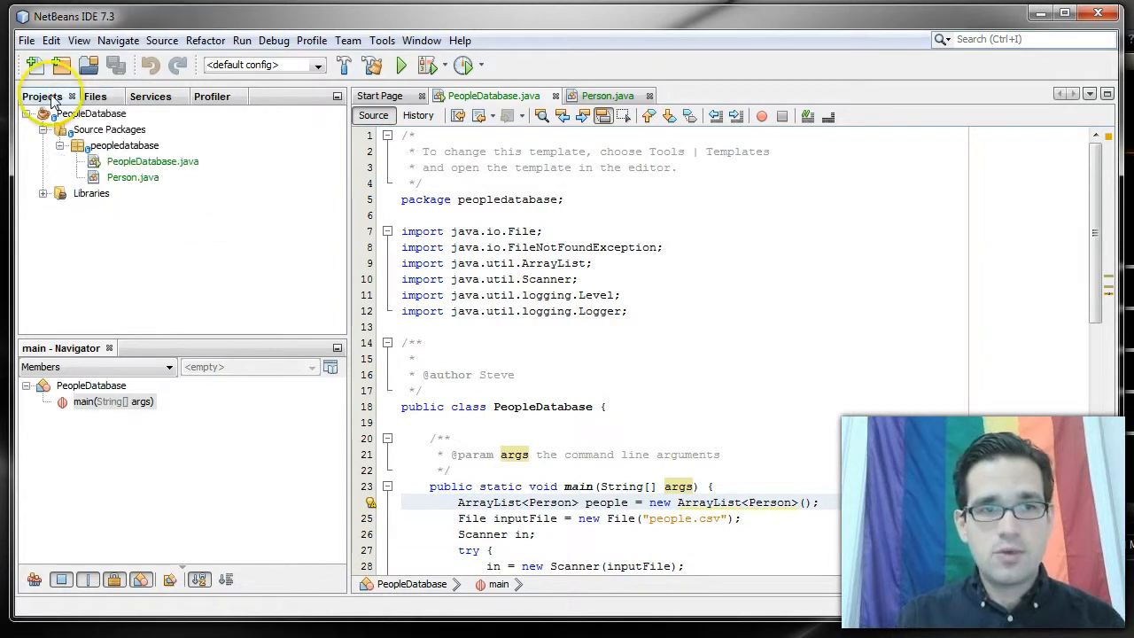
left_click(96, 95)
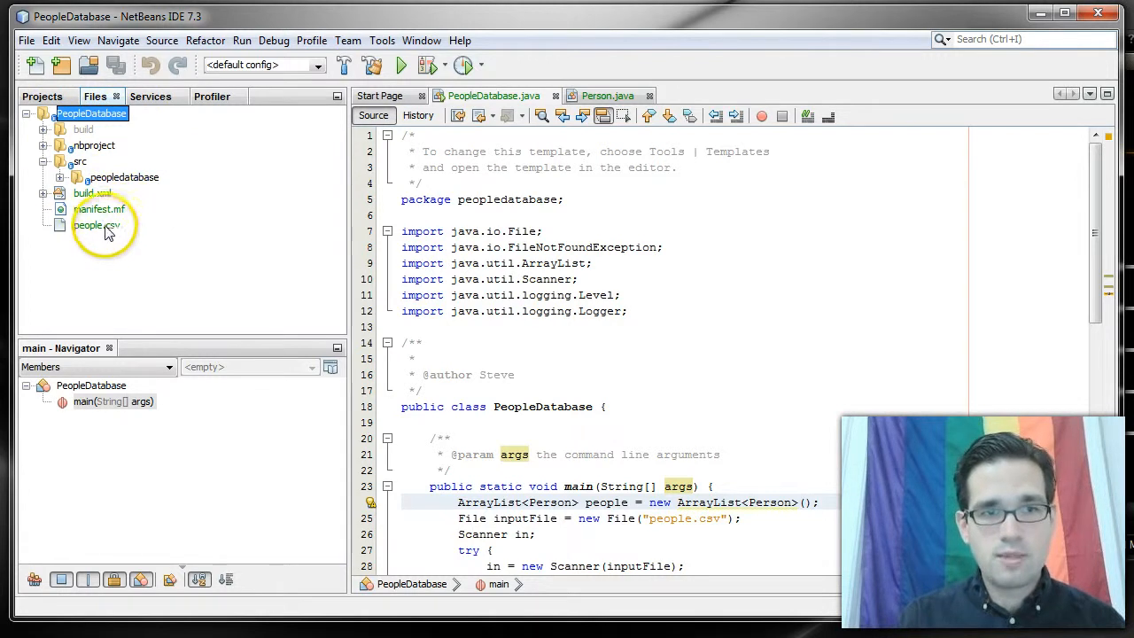
left_click(95, 225)
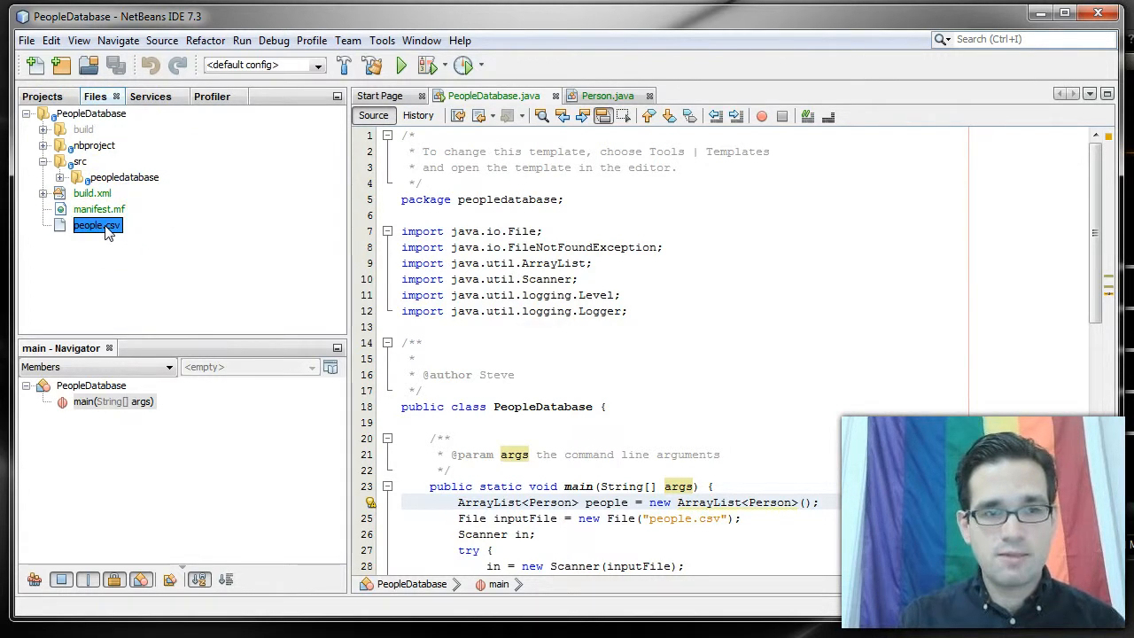
double_click(96, 223)
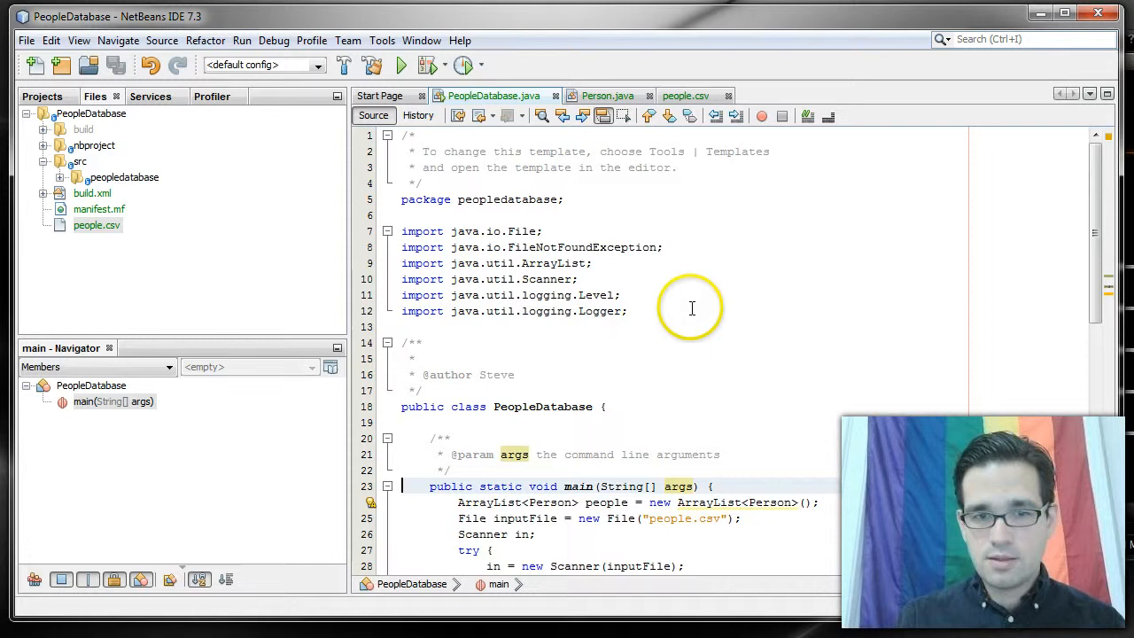
scroll("down", 3)
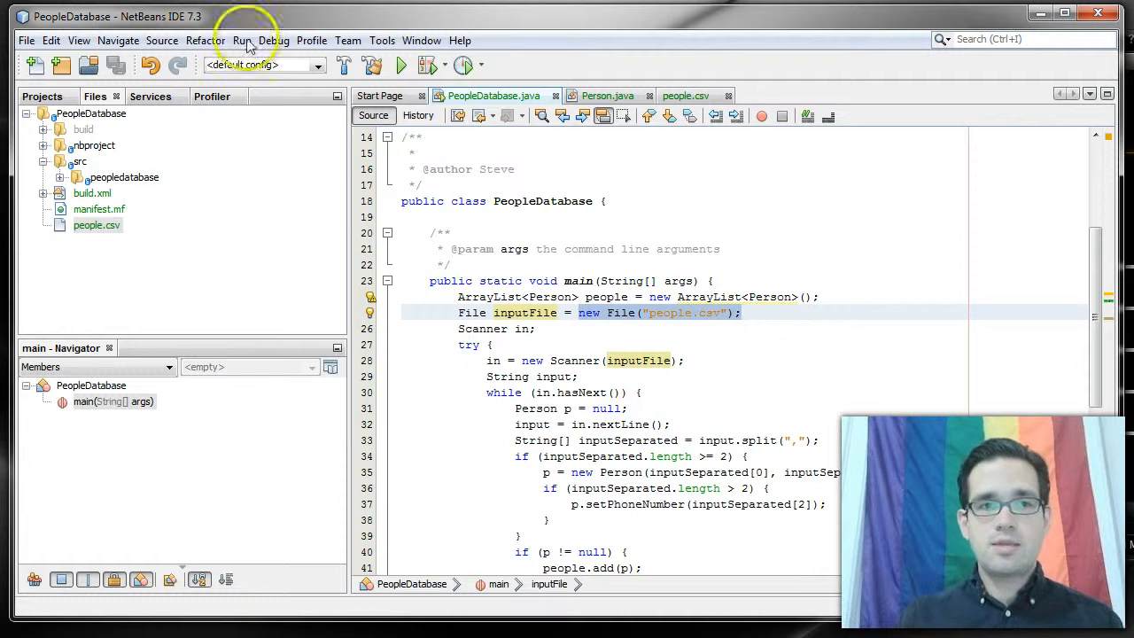
left_click(92, 113)
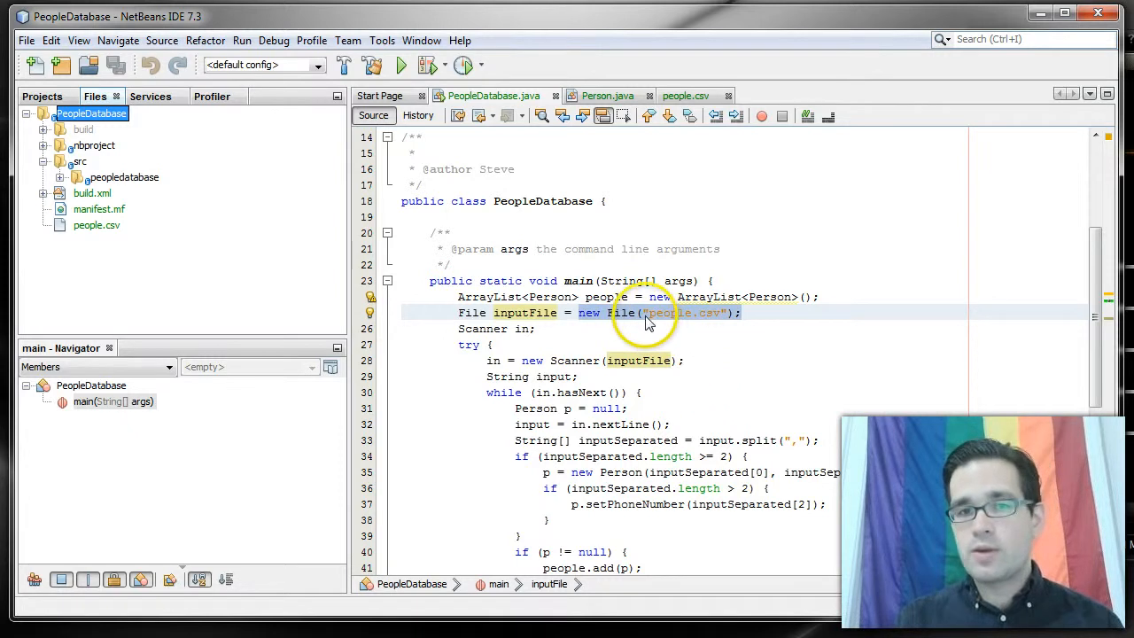
mouse_move(843, 404)
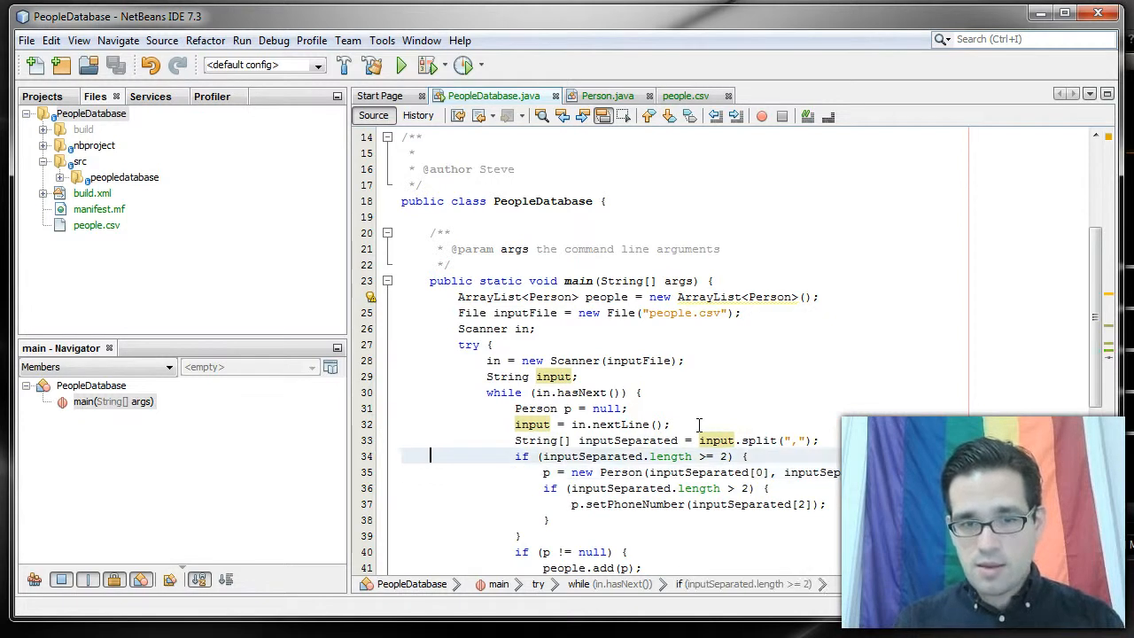
left_click(525, 457)
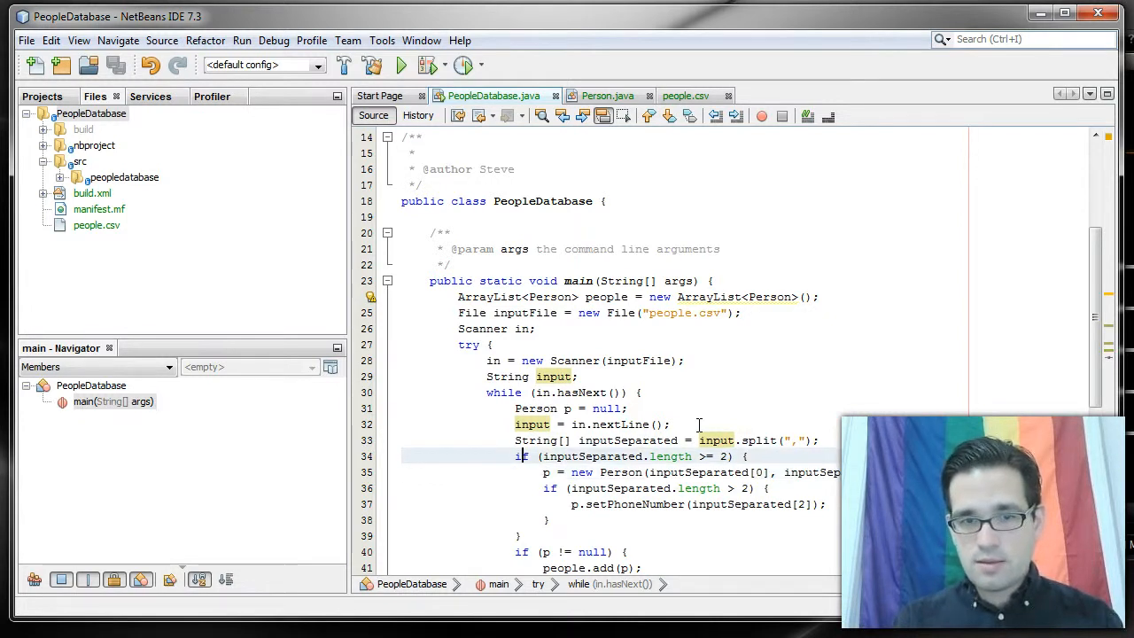
left_click_drag(517, 456, 523, 535)
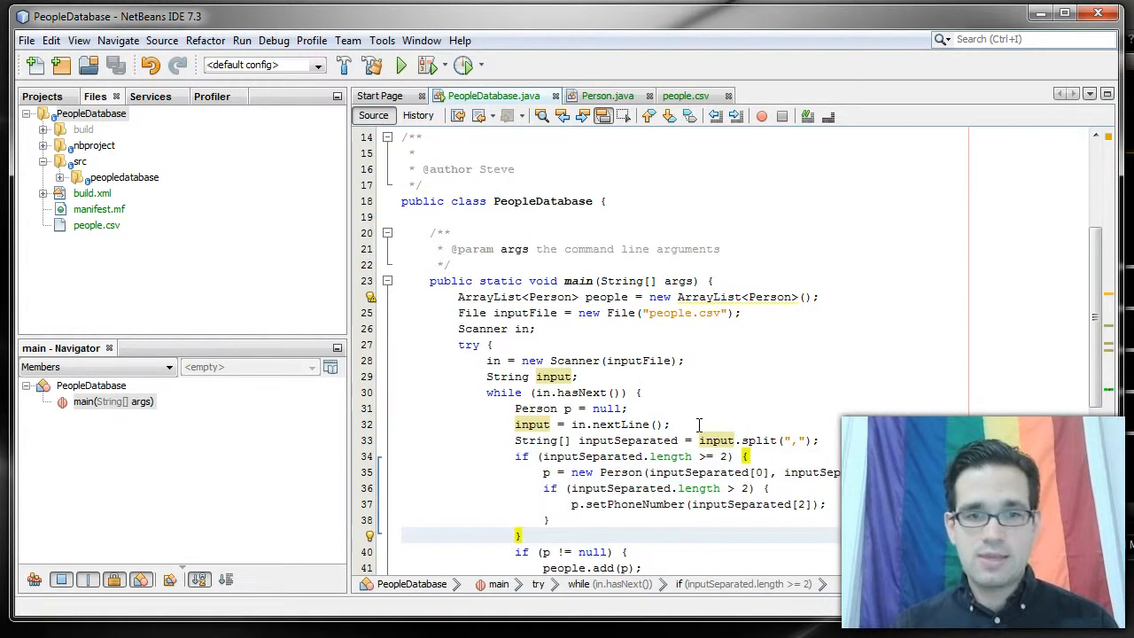
scroll("down", 3)
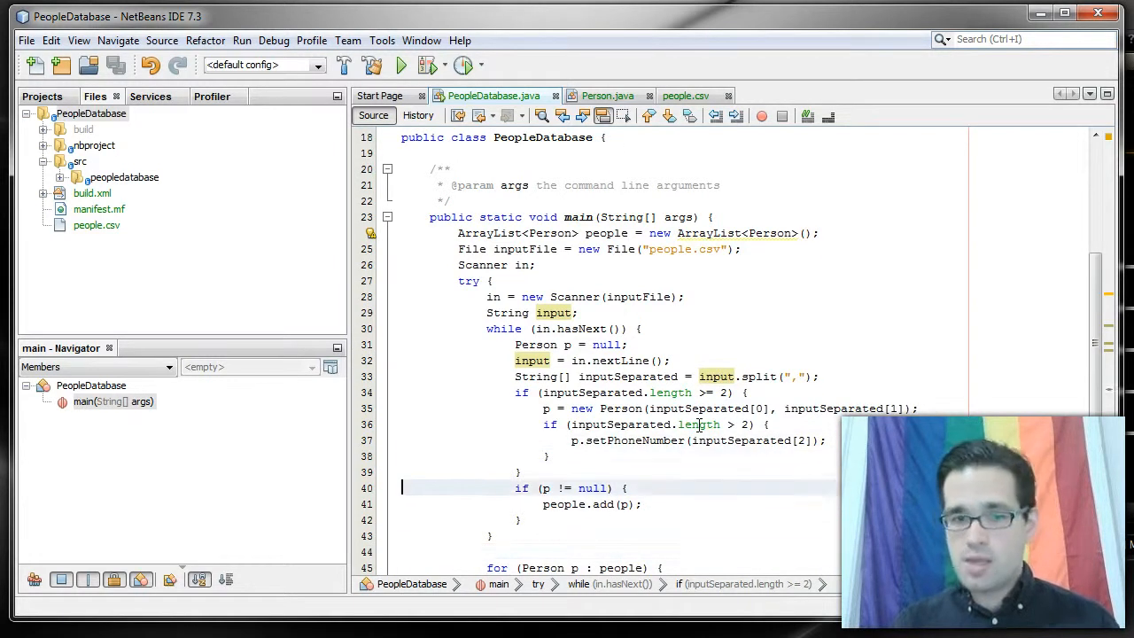
scroll("down", 3)
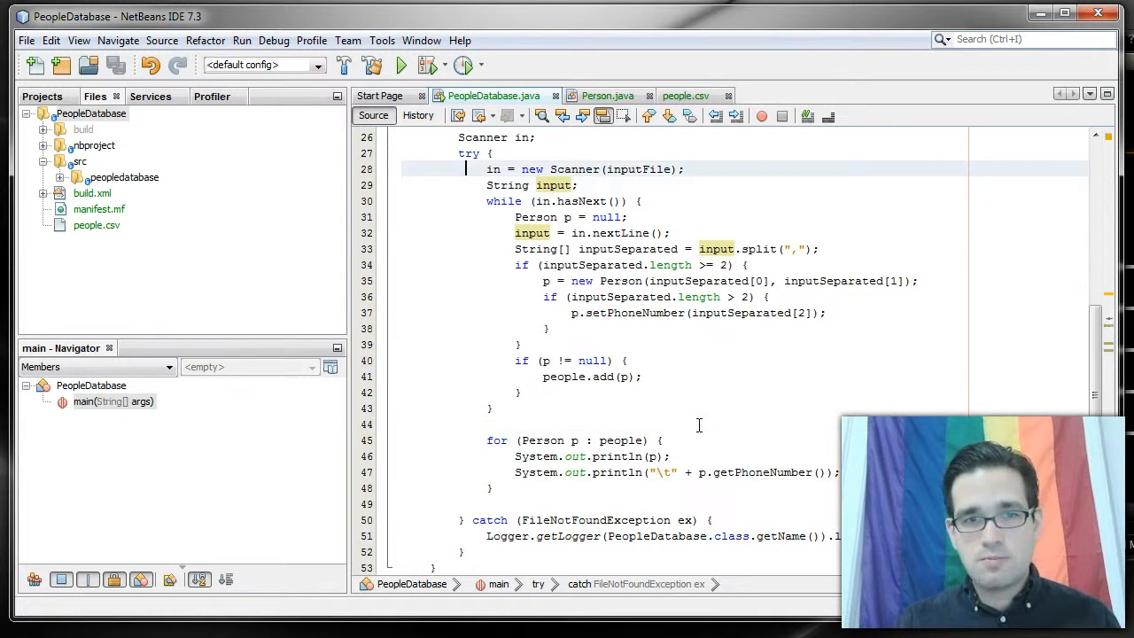
left_click(475, 152)
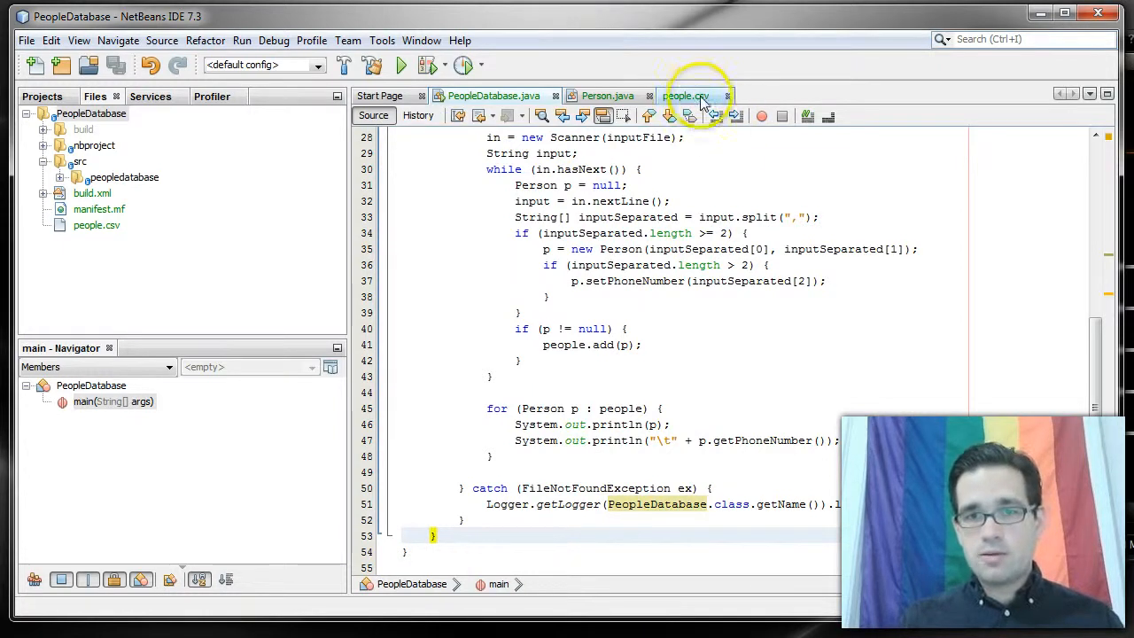
left_click(687, 96)
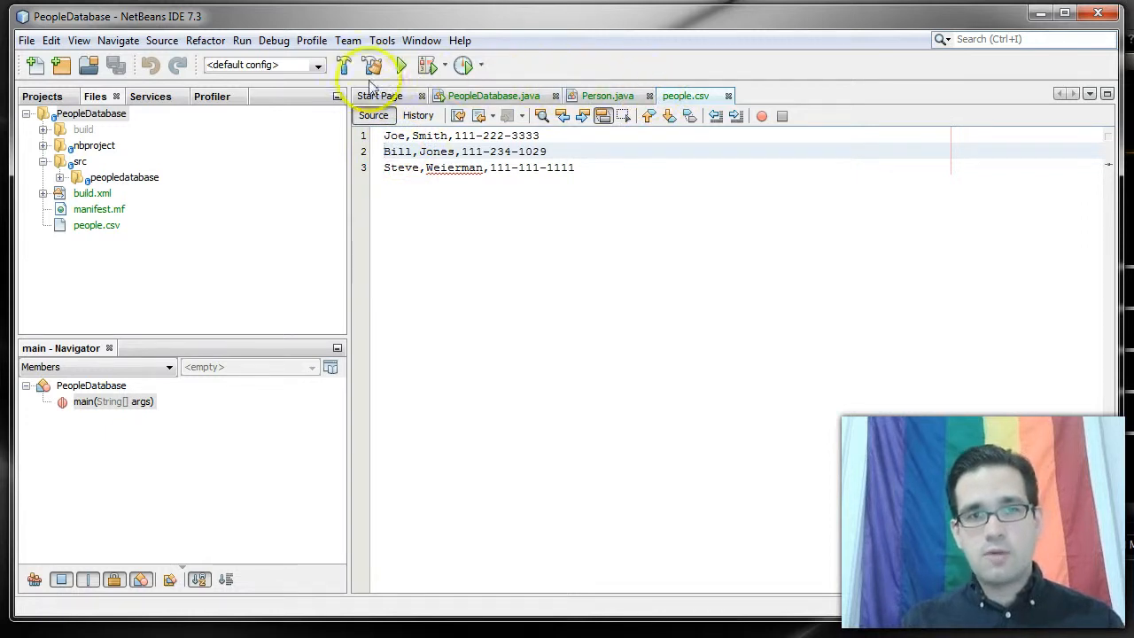
left_click(606, 95)
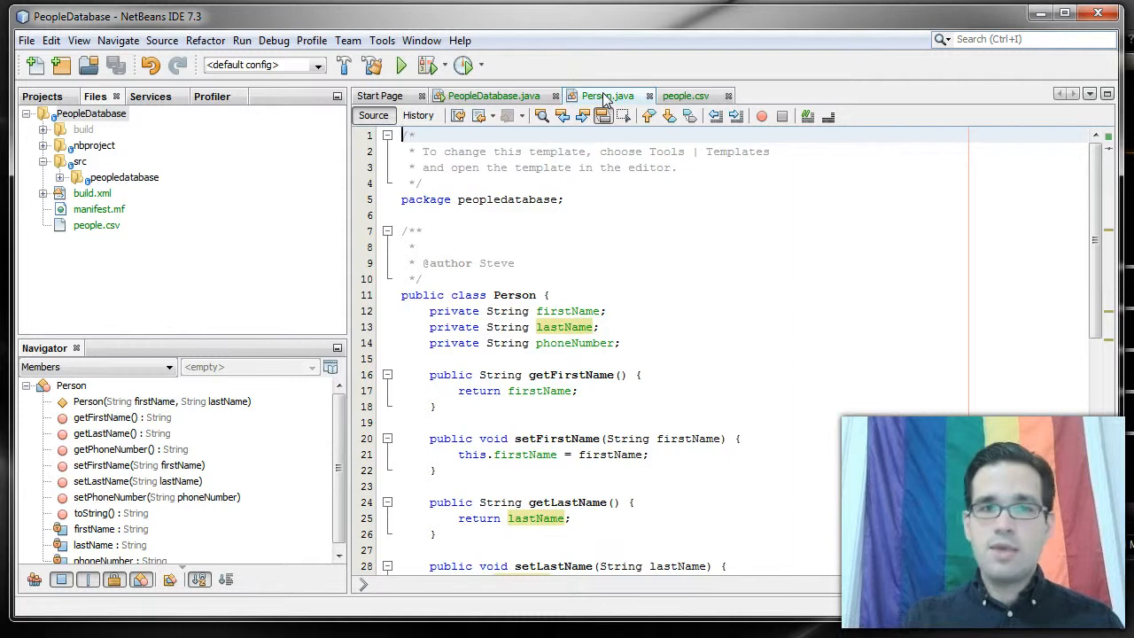
left_click(493, 95)
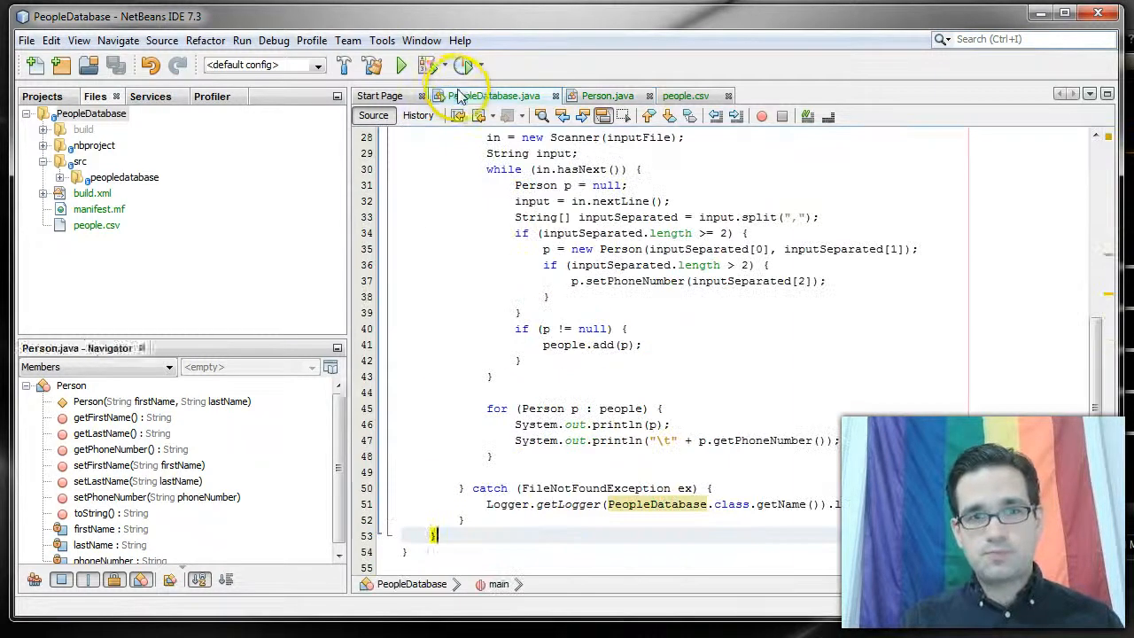
mouse_move(400, 64)
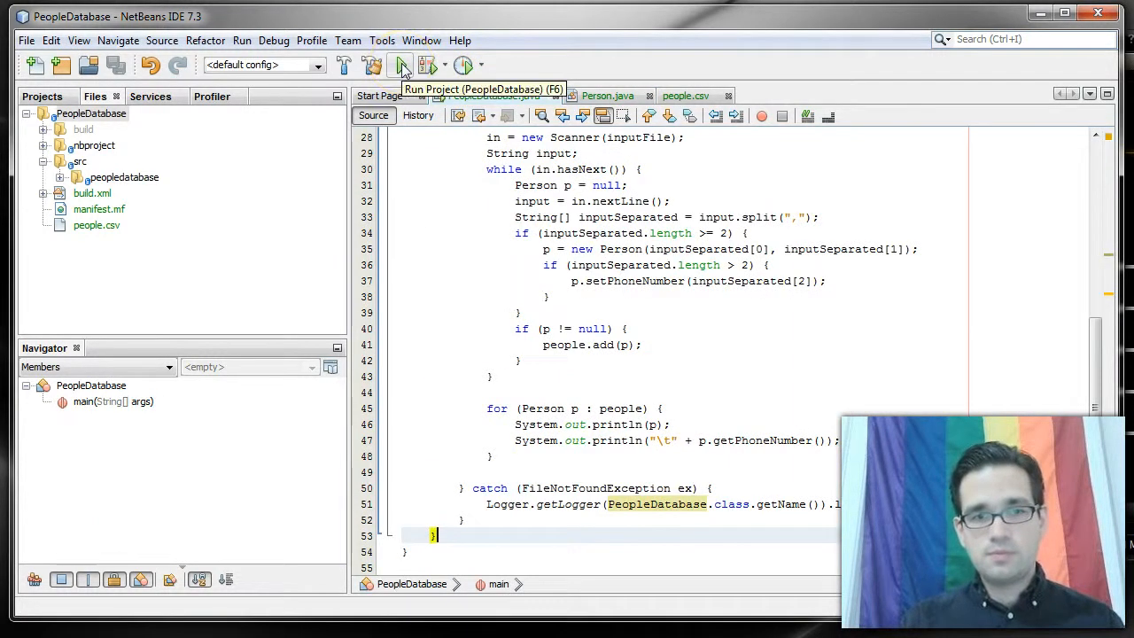
Run PeopleDatabase and highlight the printed names and phone numbers in the Output window
left_click(400, 64)
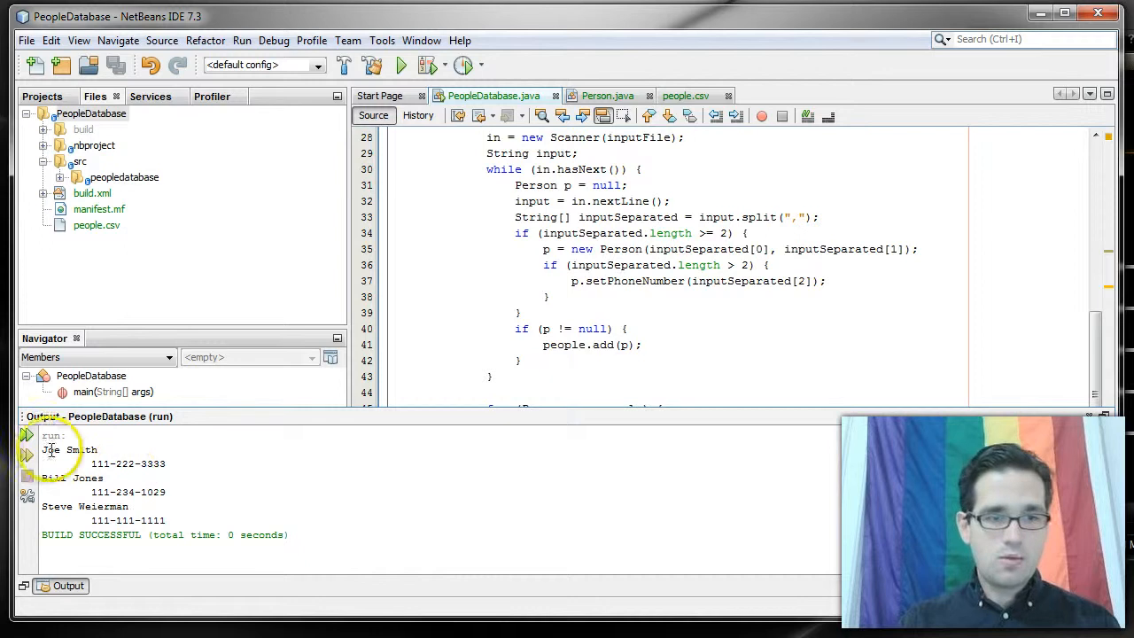
left_click_drag(42, 449, 128, 507)
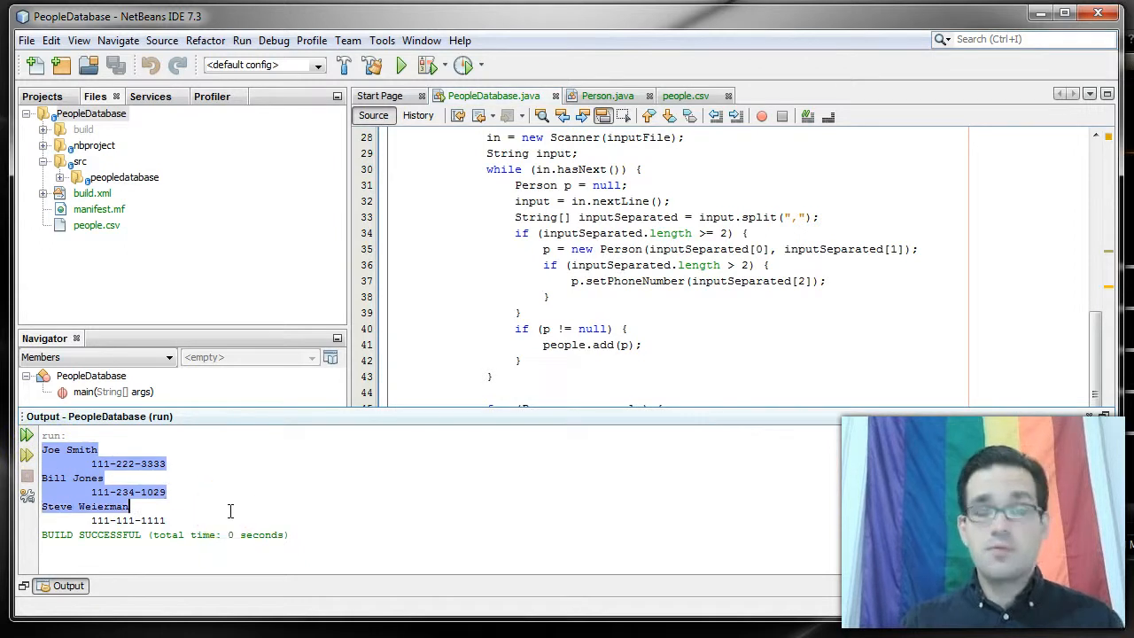